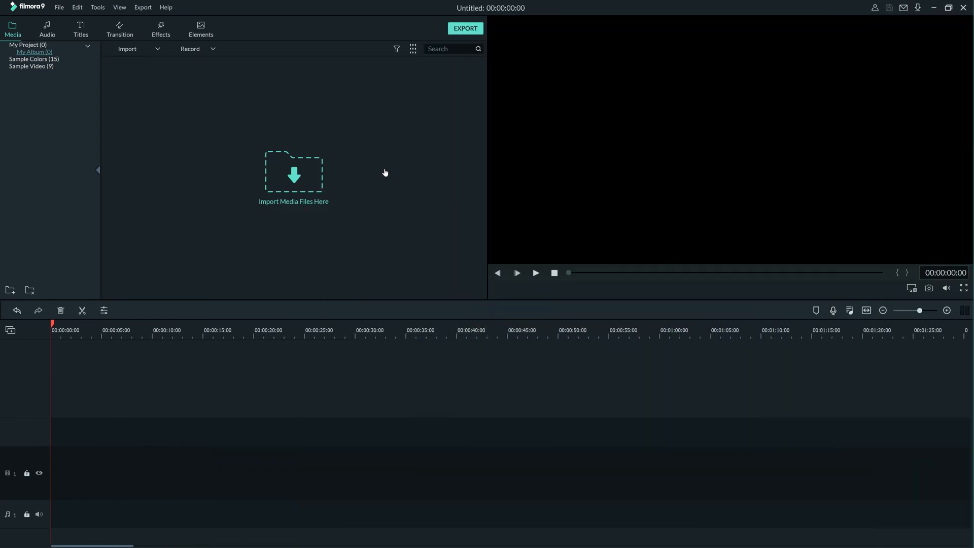
mouse_move(365, 187)
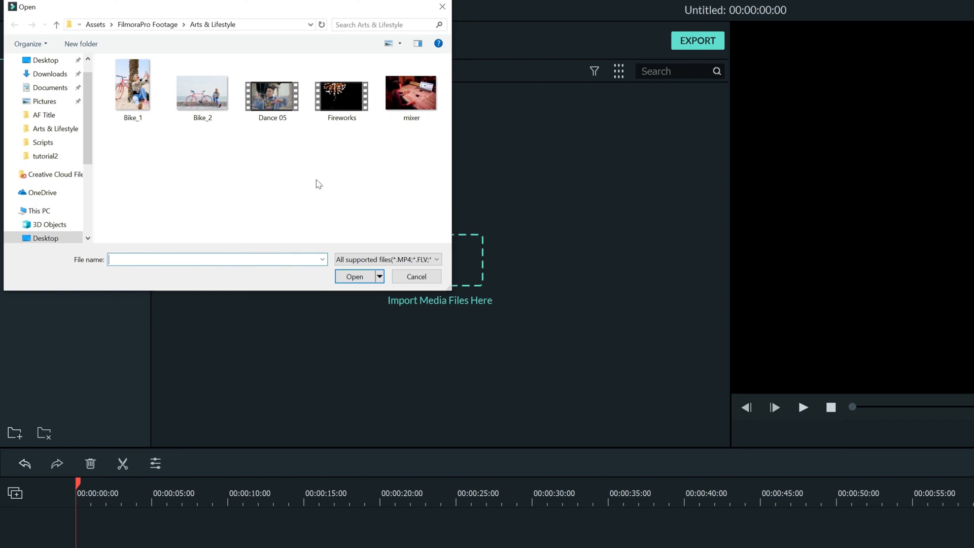
- Import the Dance 05 video clip into the project's media album
click(272, 90)
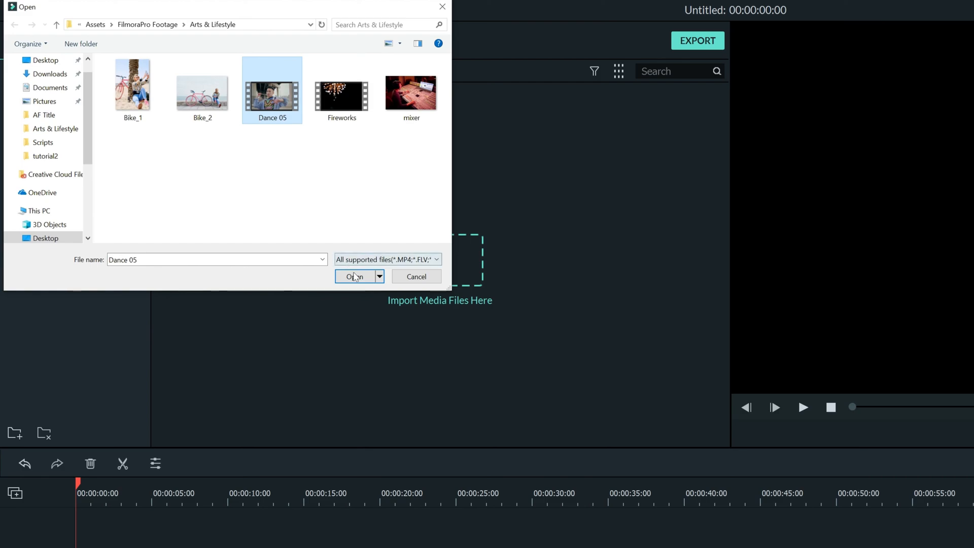
click(354, 277)
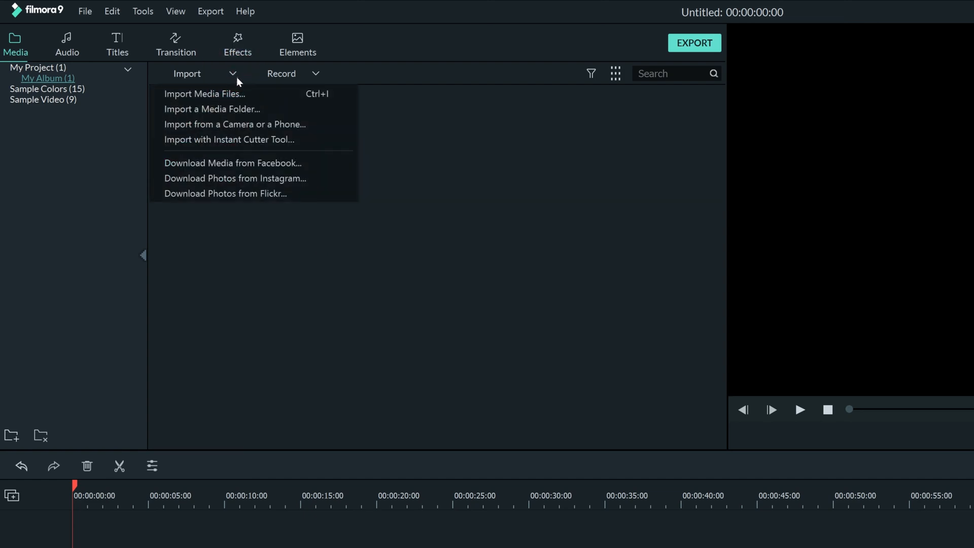
mouse_move(254, 124)
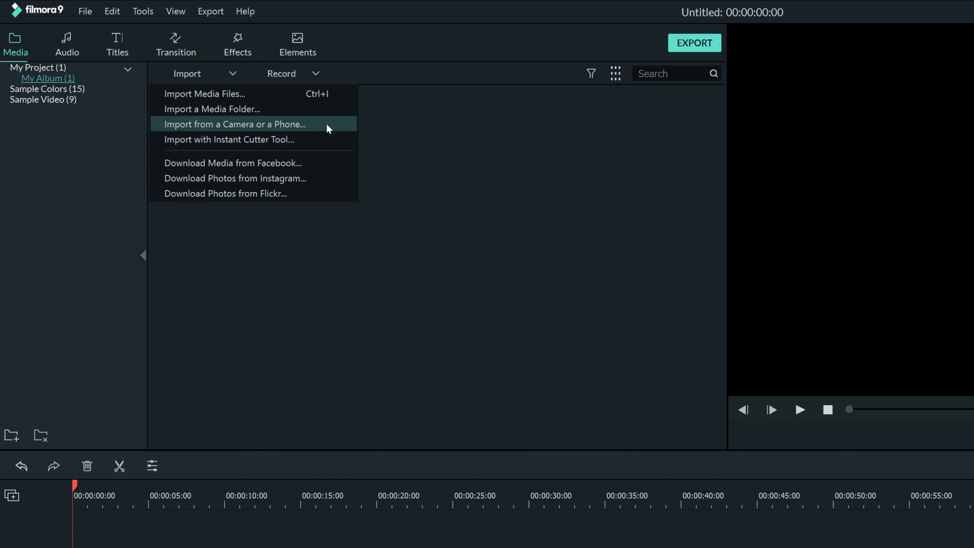
mouse_move(321, 203)
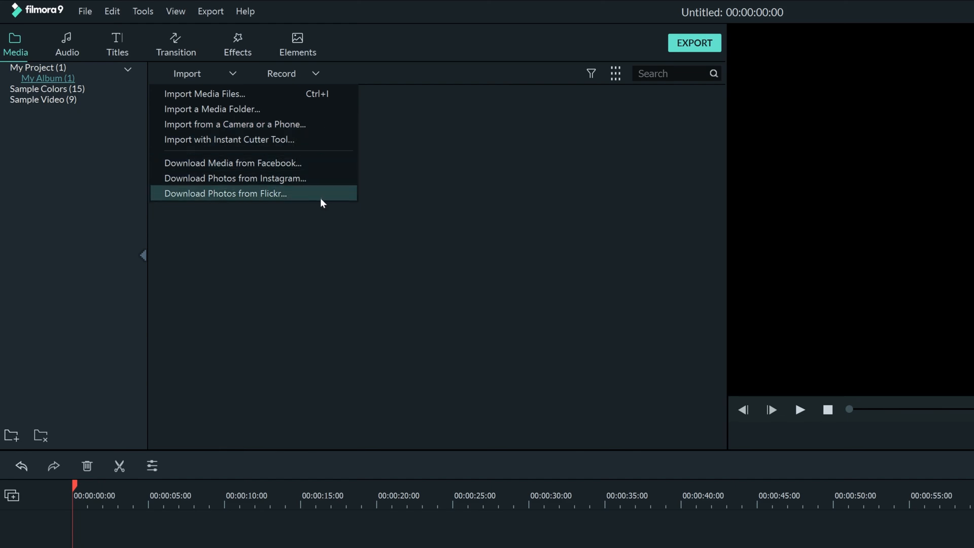
mouse_move(286, 111)
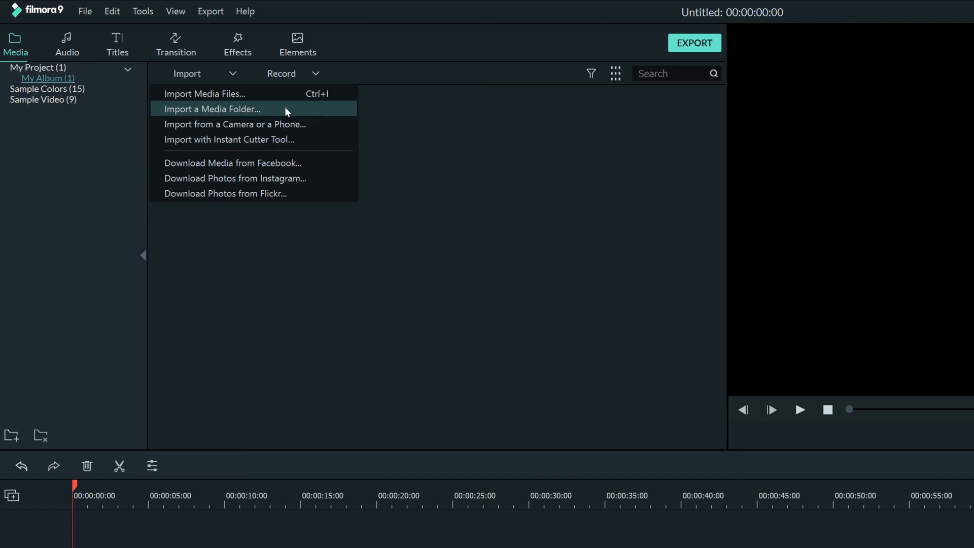
mouse_move(314, 114)
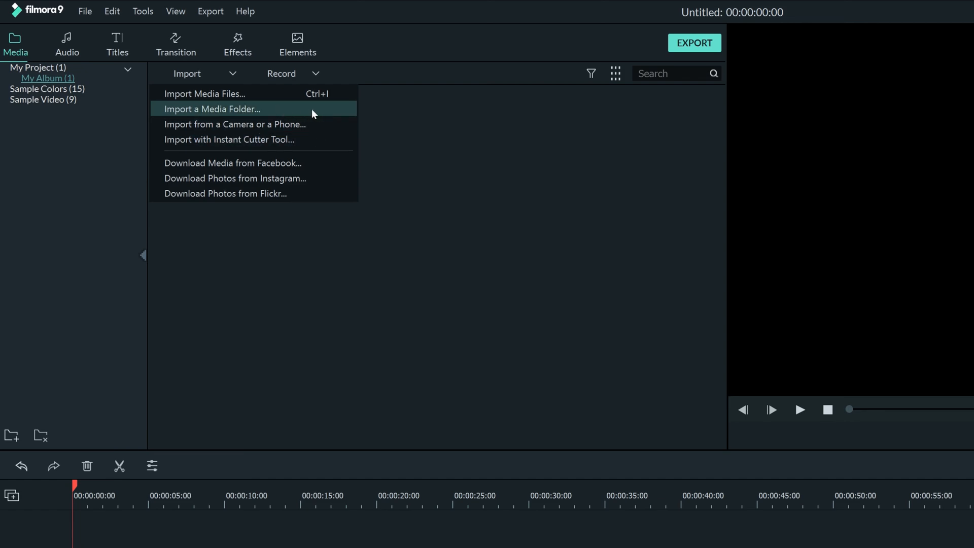
- Drag clip P1030248 from File Explorer into the media library's sound folder
click(204, 94)
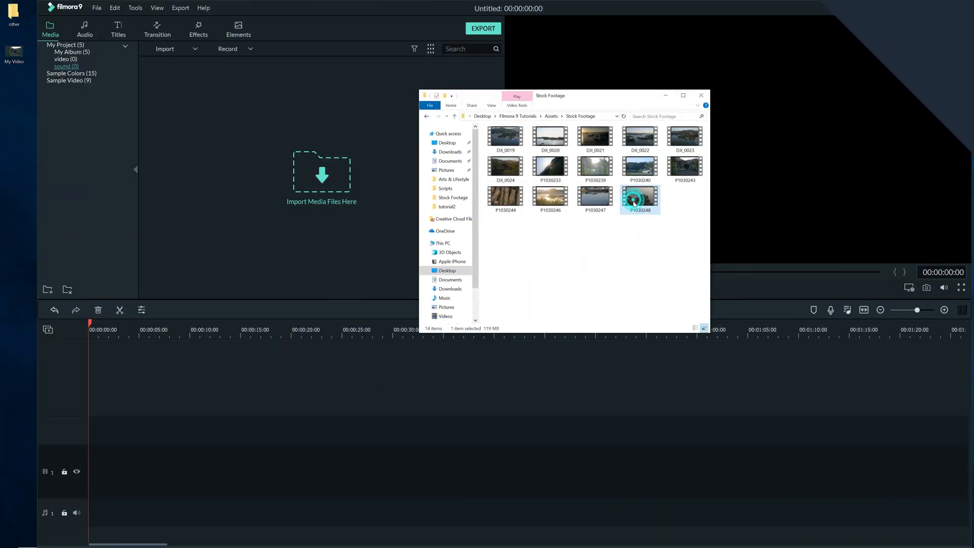
drag(634, 199, 305, 114)
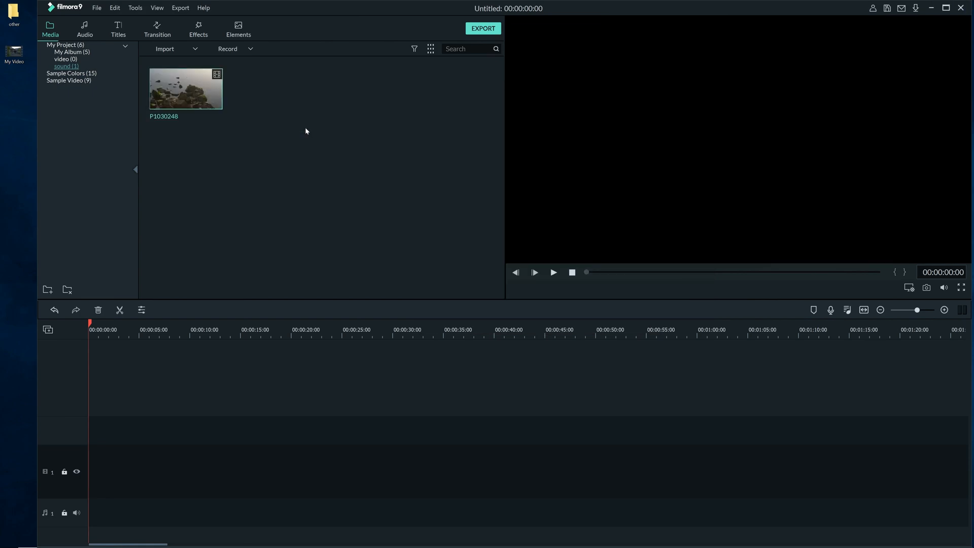
click(165, 49)
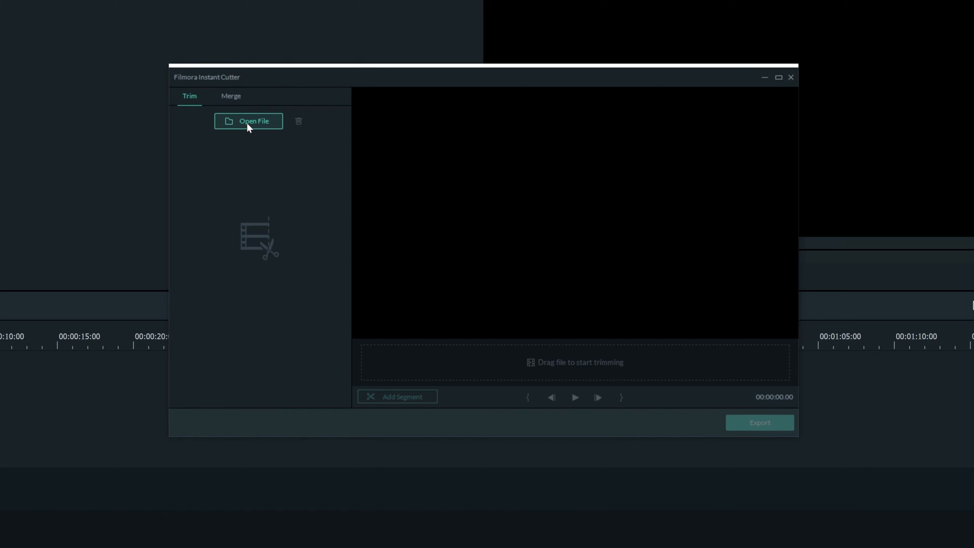
- Load clip P1030246, running 00:00:15.12, into the Instant Cutter
click(248, 121)
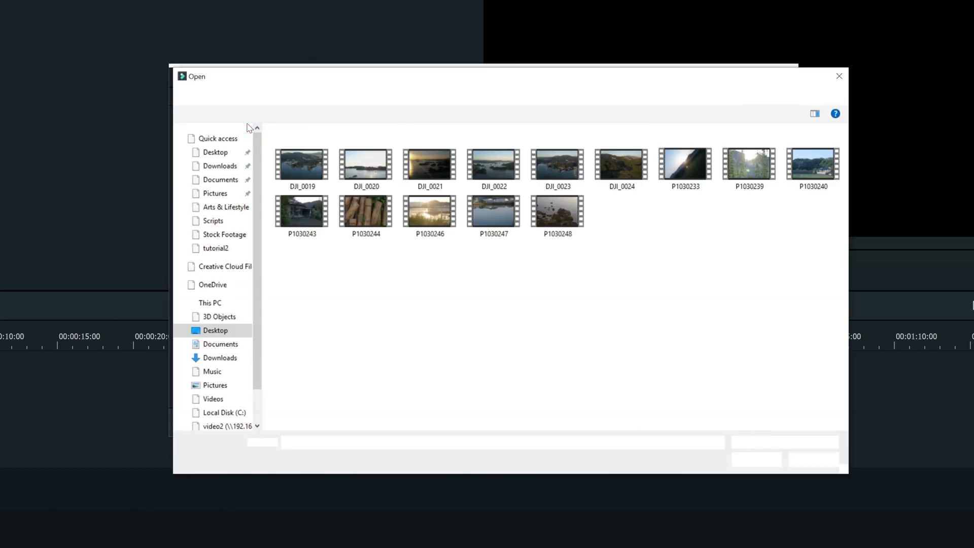
click(365, 193)
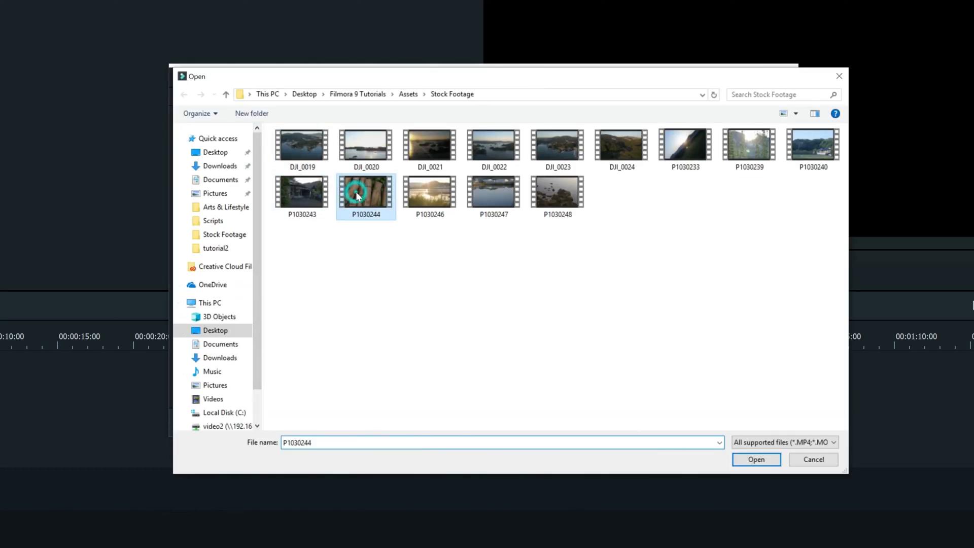
click(429, 191)
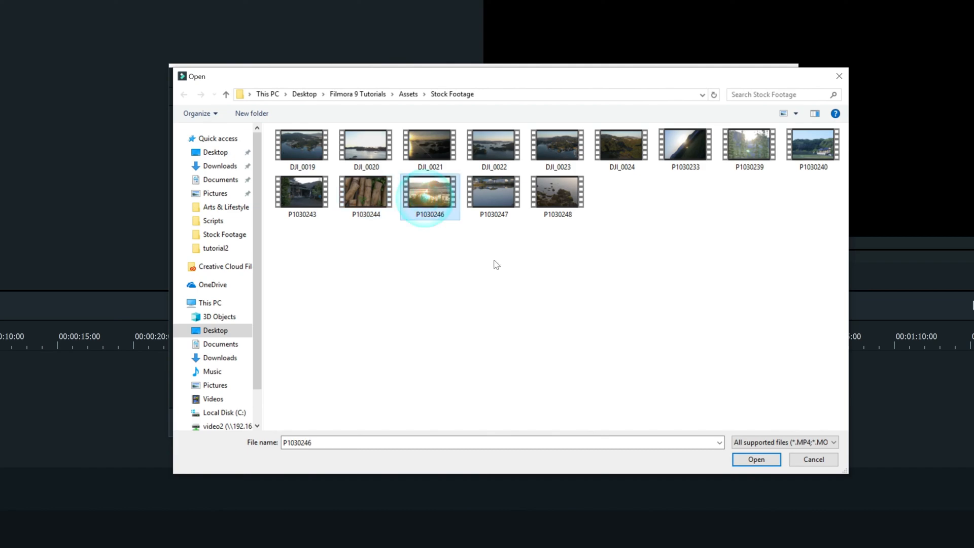
click(756, 459)
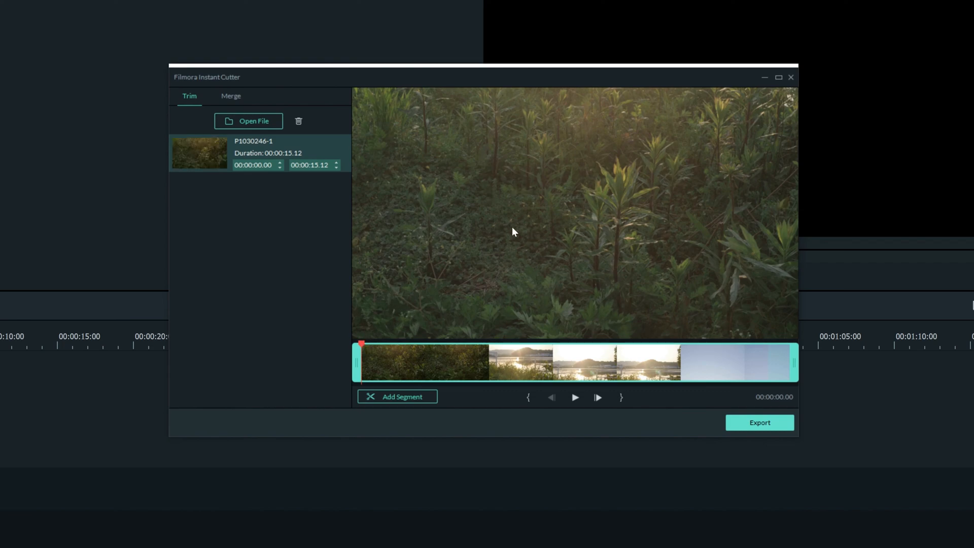
mouse_move(364, 346)
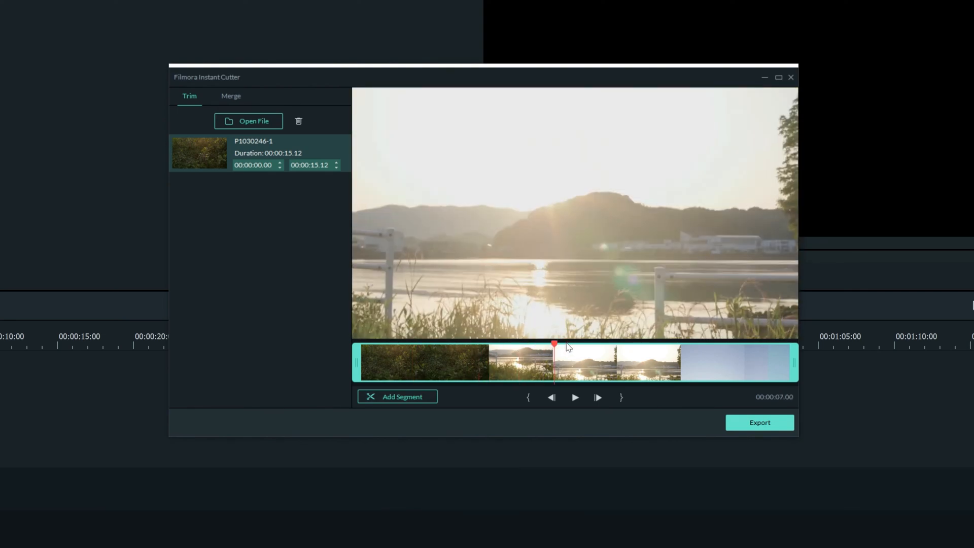
- Trim P1030246 to 00:00:03.11–00:00:09.23 and switch to the Merge tab
click(424, 362)
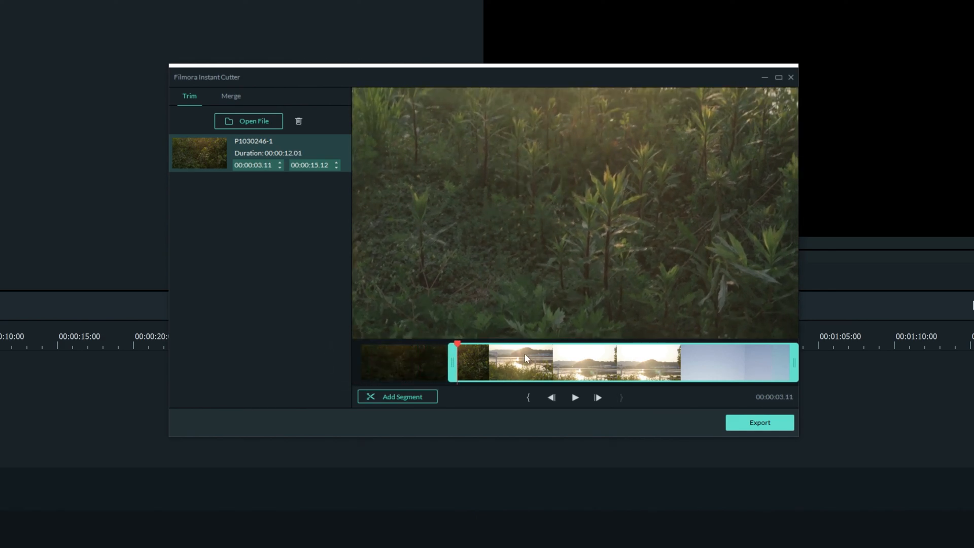
drag(795, 362, 637, 362)
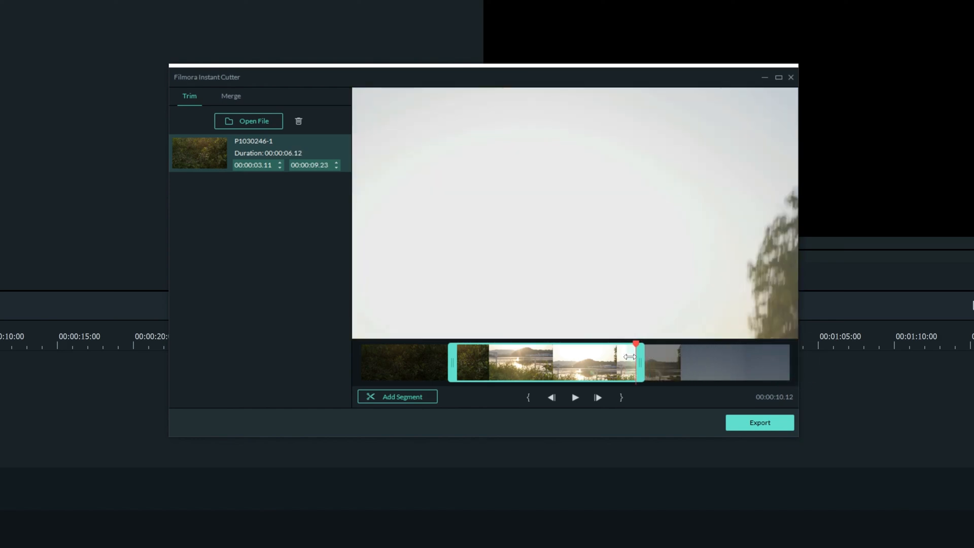
click(231, 95)
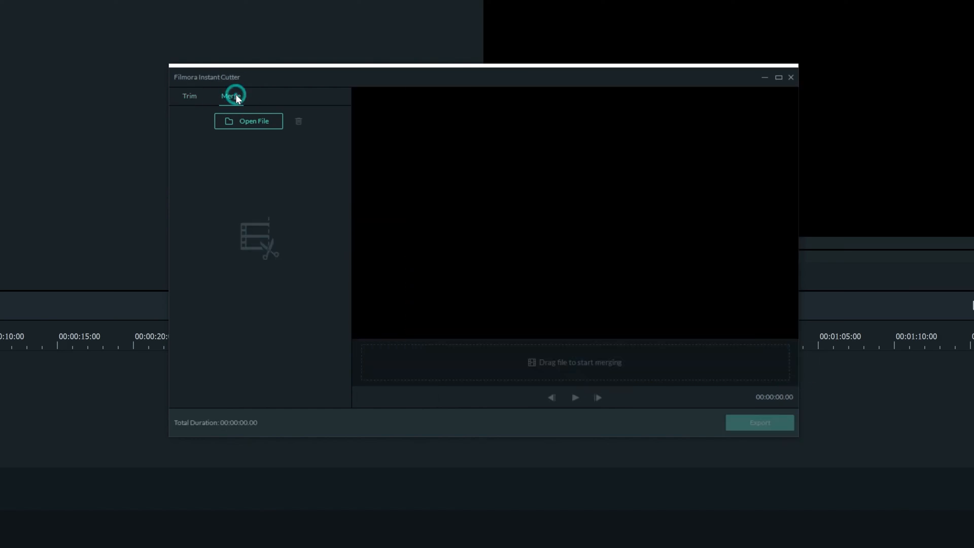
- Add clips P1030243 and P1030244 to the merge list, totaling 00:00:36.12
click(248, 121)
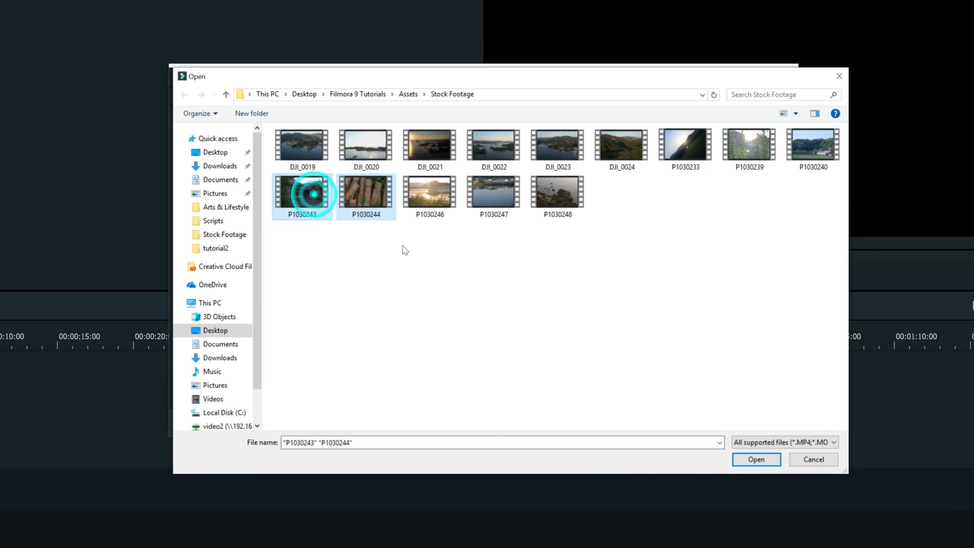
click(756, 459)
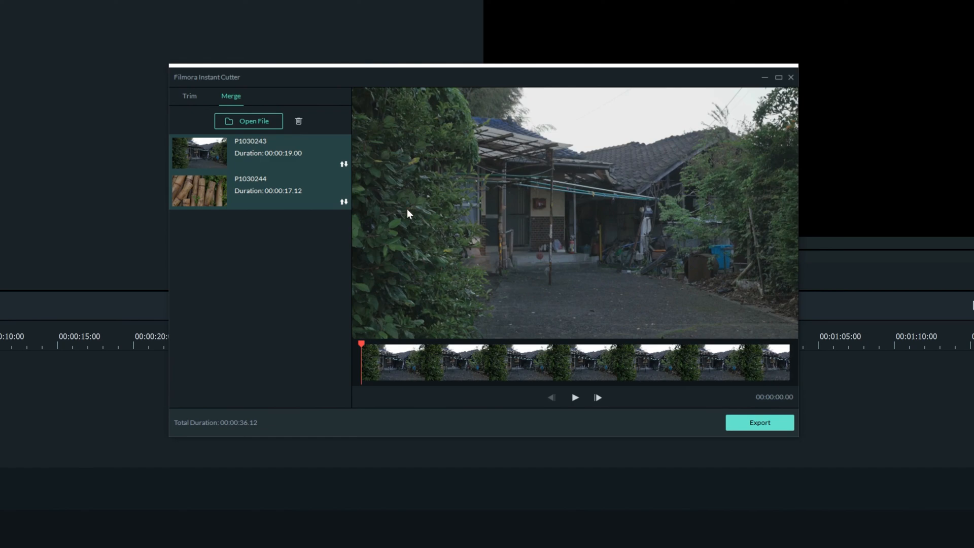
click(199, 191)
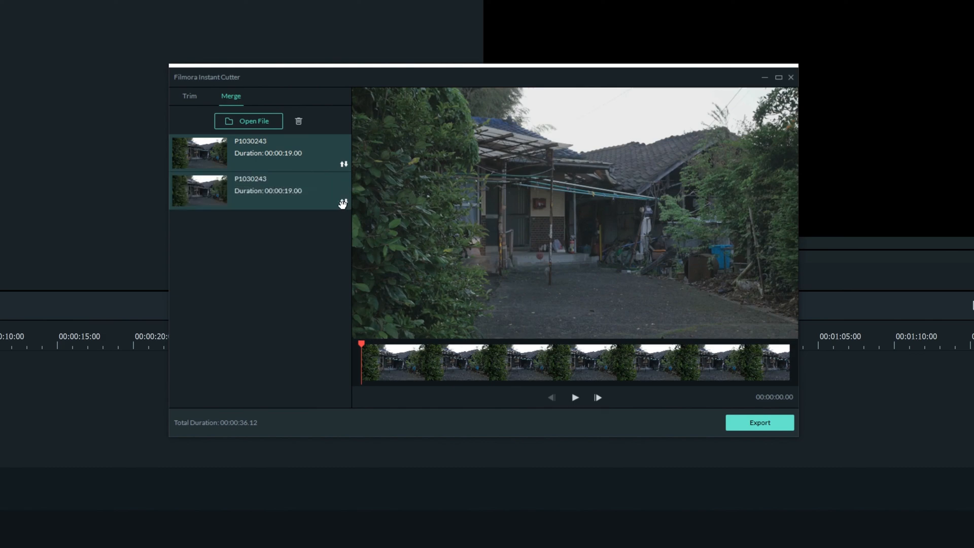
click(342, 203)
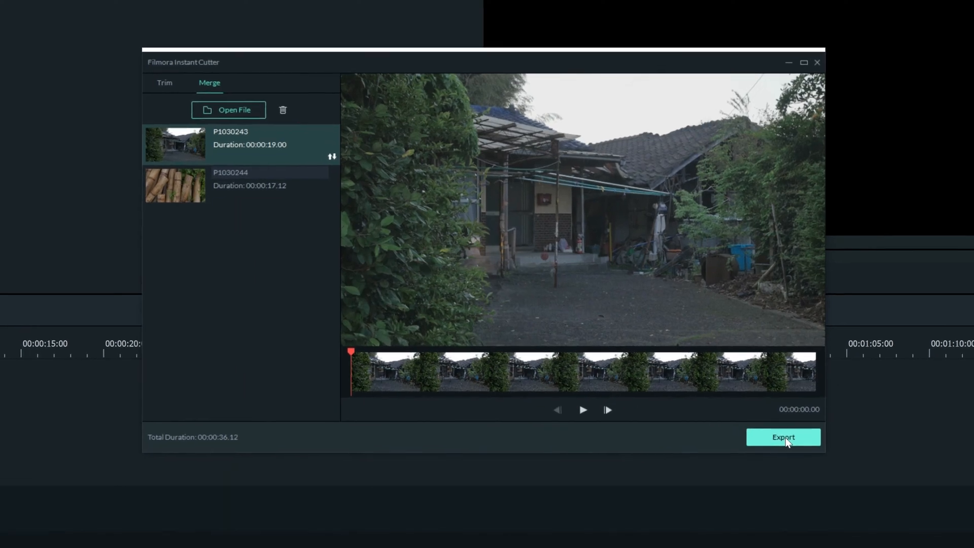
- Export the merged video with When done set to Send to Filmora
click(783, 437)
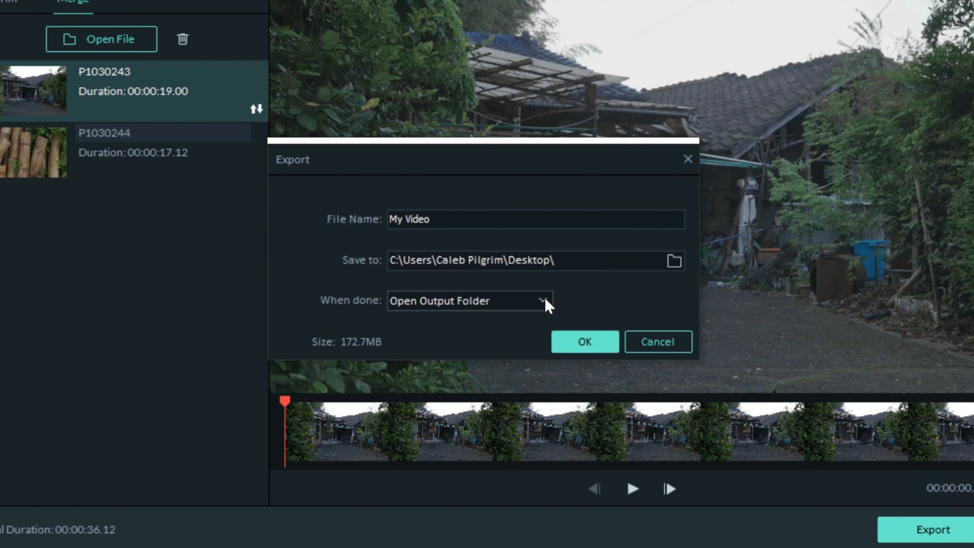
click(468, 300)
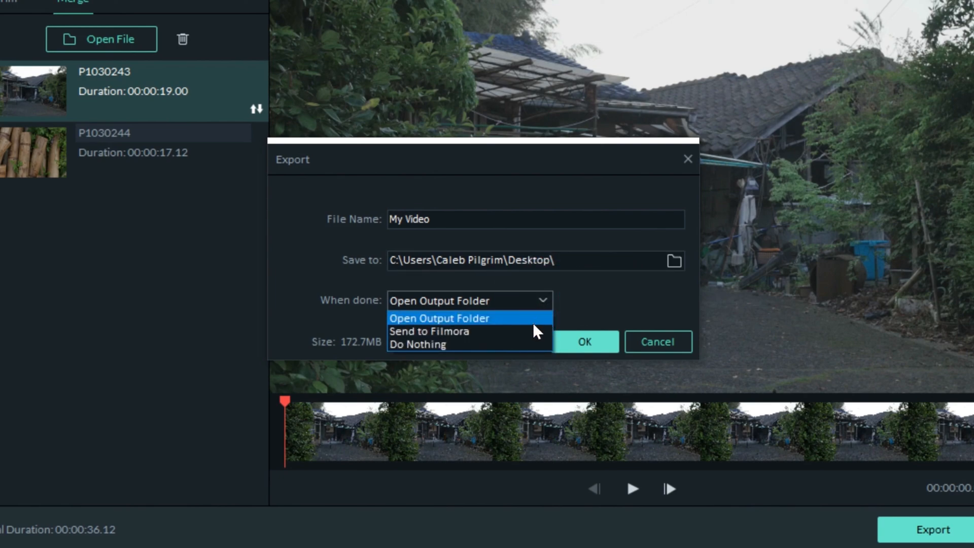
mouse_move(519, 331)
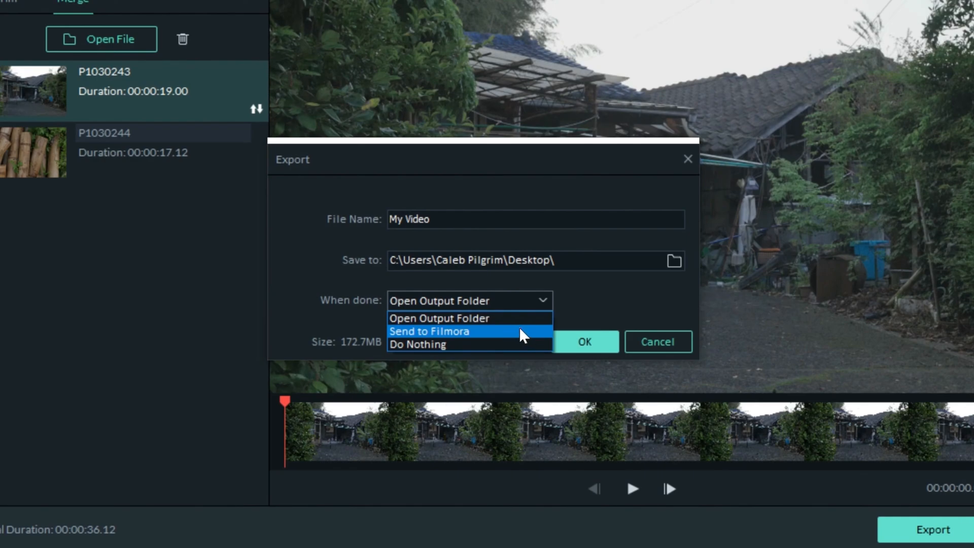
click(583, 341)
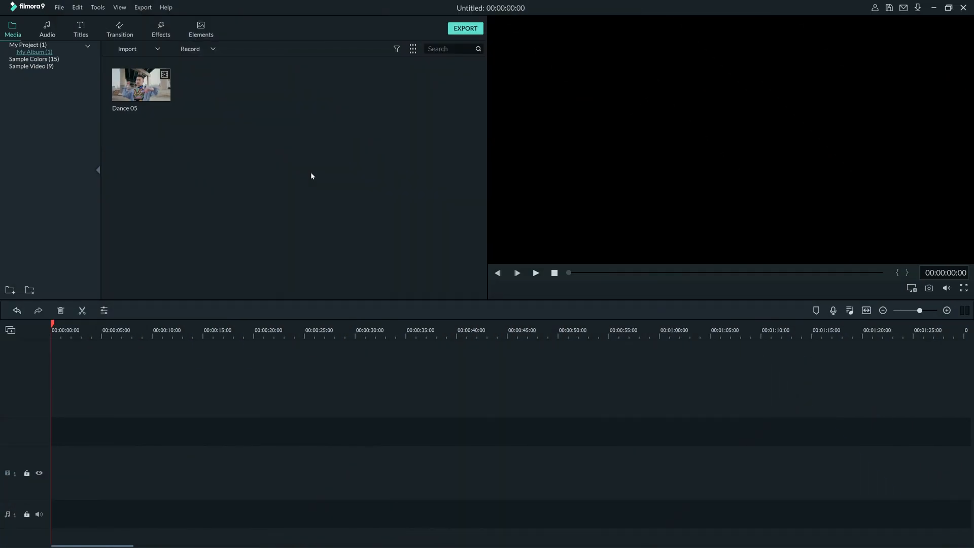
- Import Bike_1, Bike_2, Dance 05, Fireworks and mixer via the library's right-click menu
right_click(311, 176)
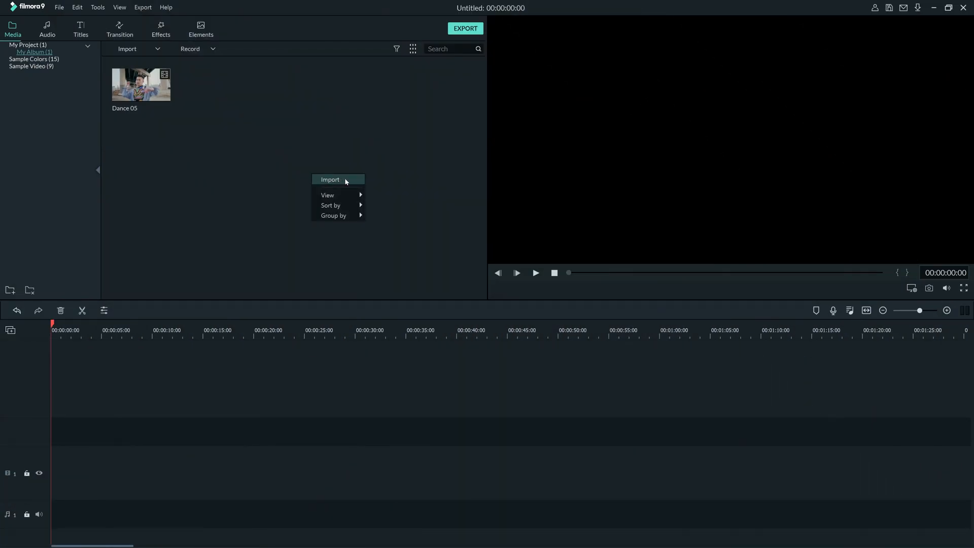
click(330, 180)
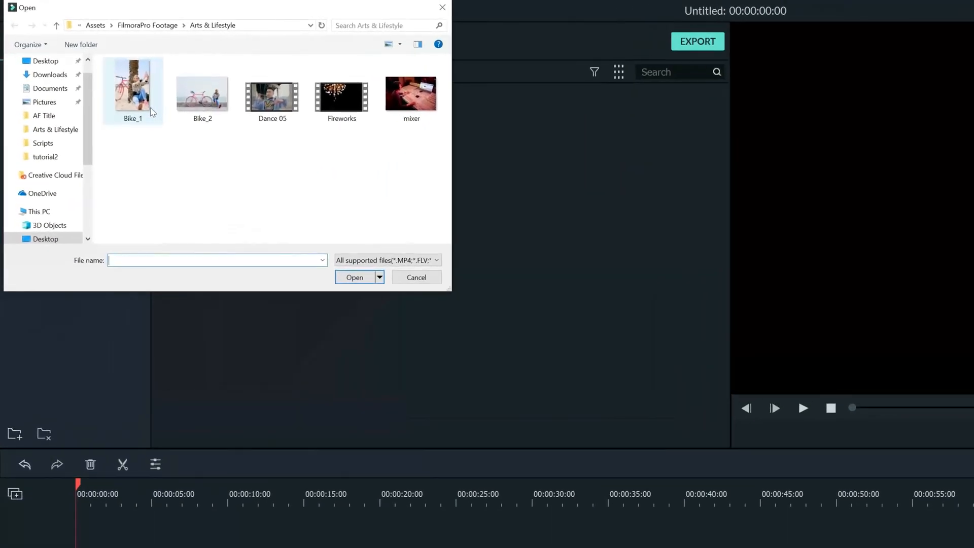
click(133, 93)
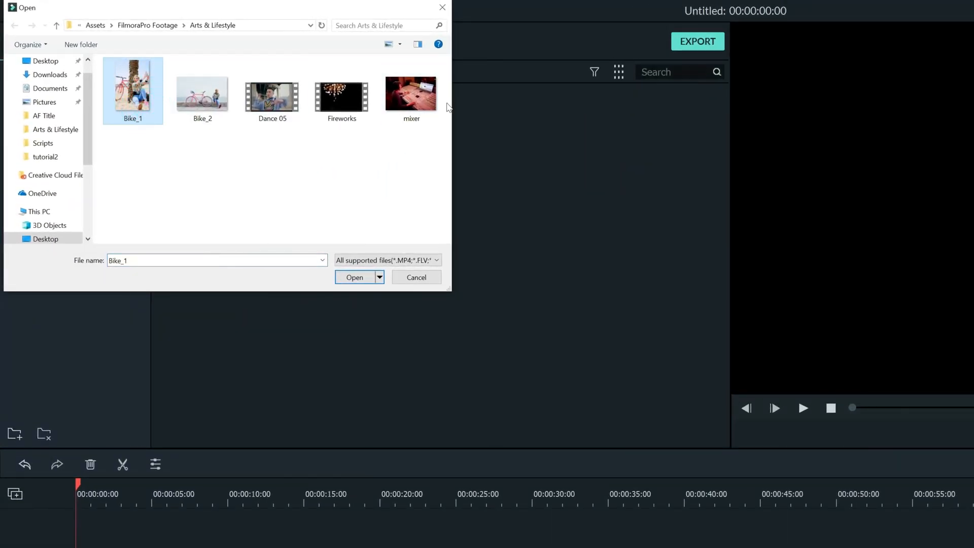
click(354, 277)
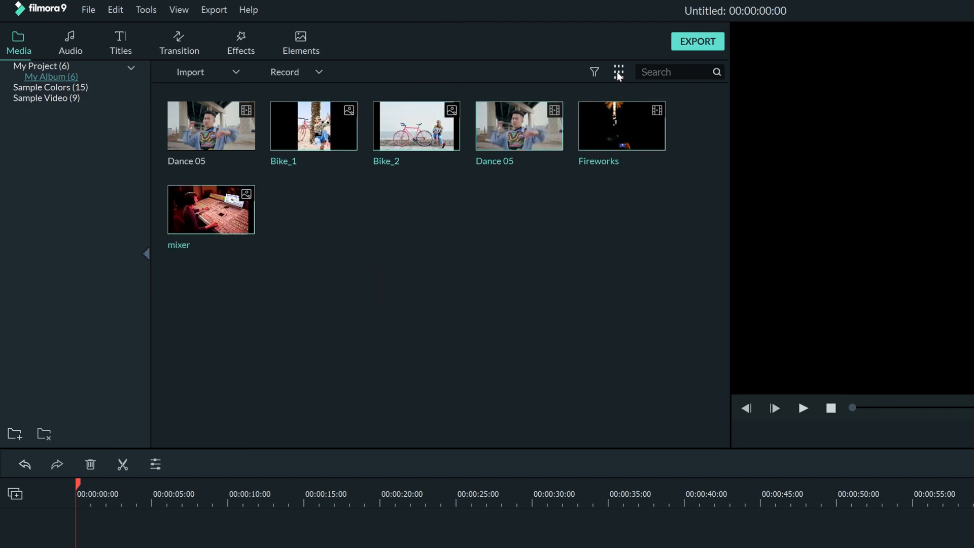
- Show the media library in List View, filtered to video clips only
click(619, 72)
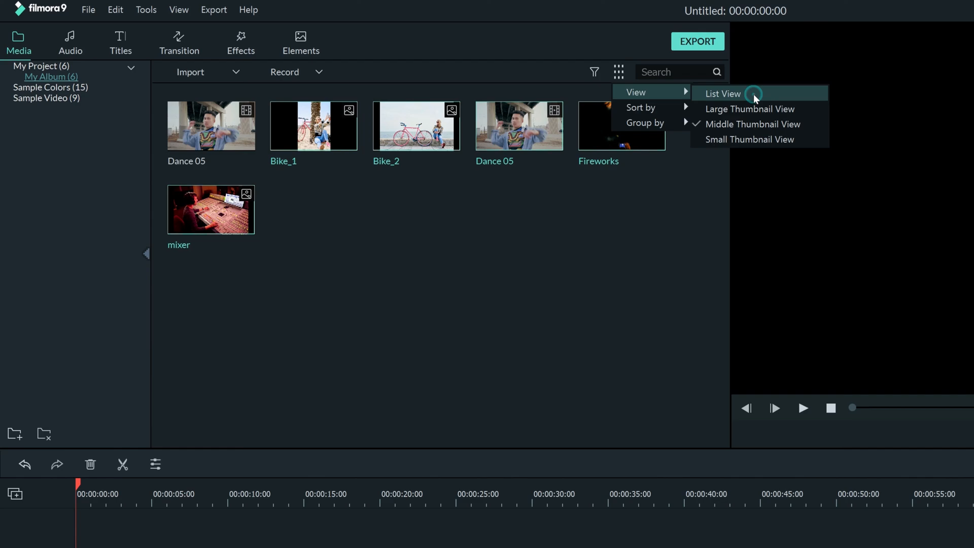
click(722, 93)
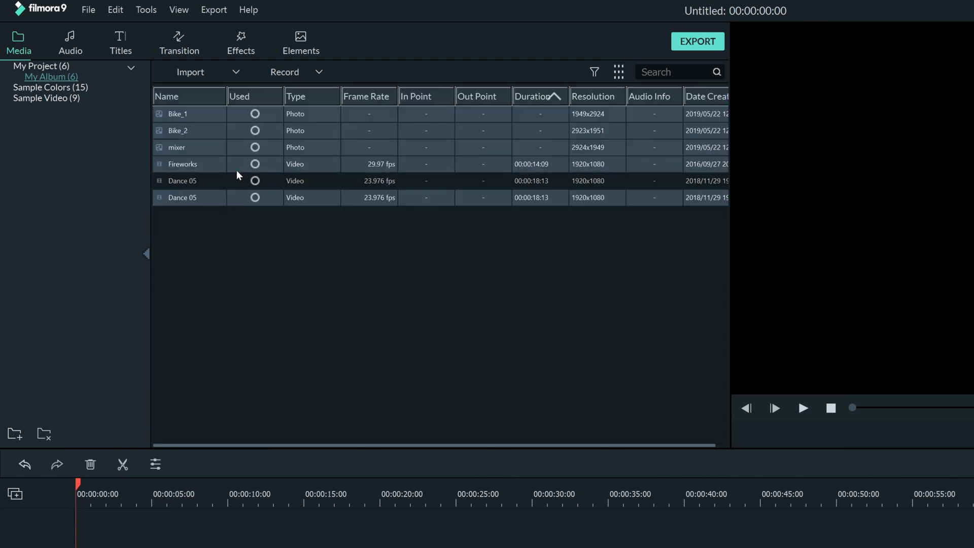
mouse_move(633, 121)
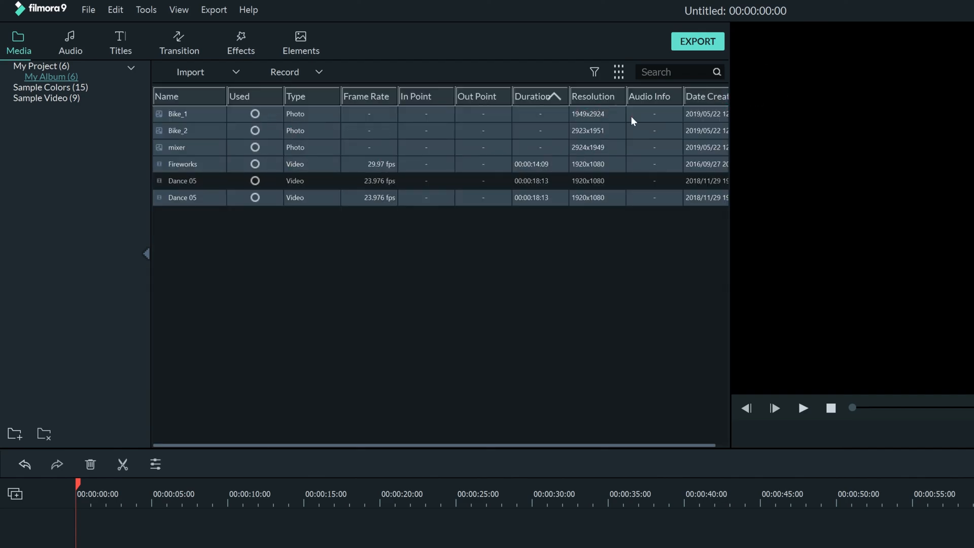
mouse_move(591, 136)
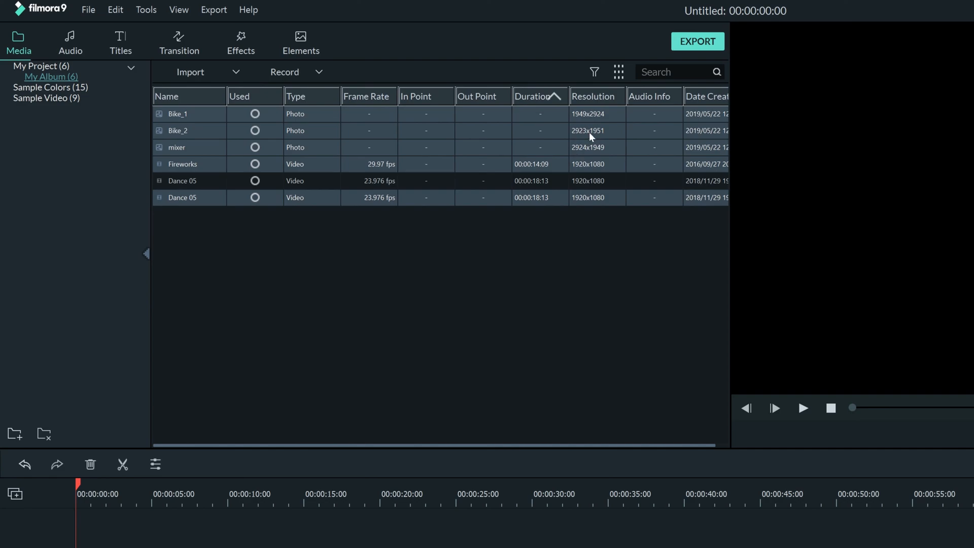
mouse_move(594, 72)
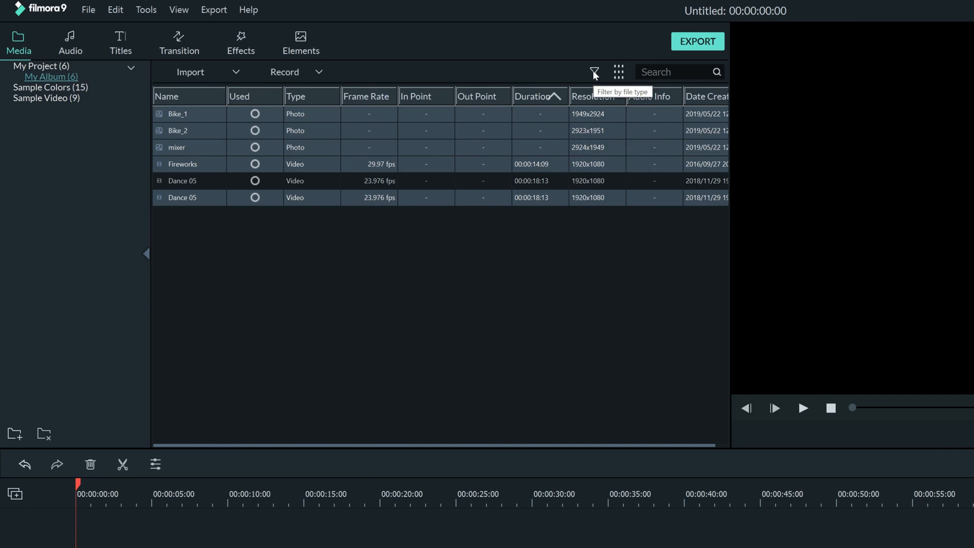
click(593, 72)
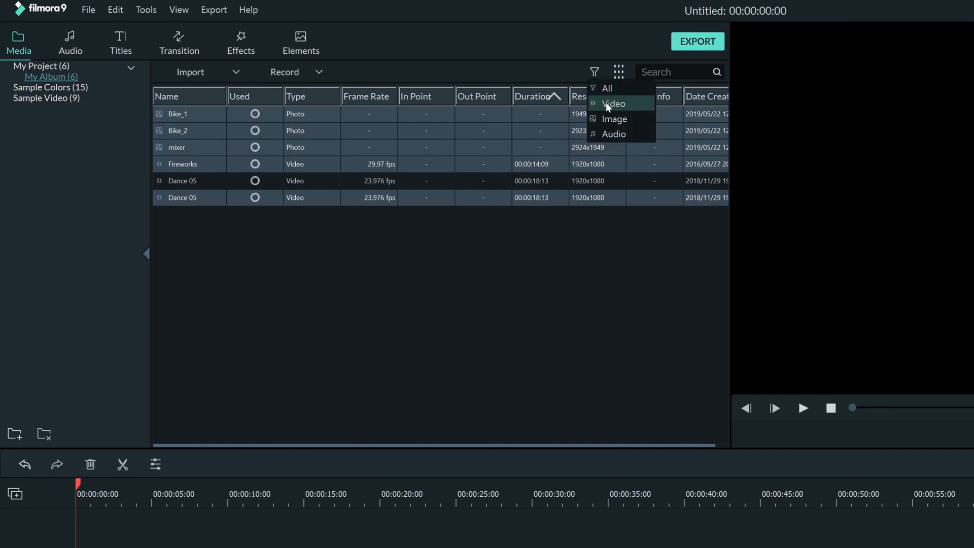
click(614, 104)
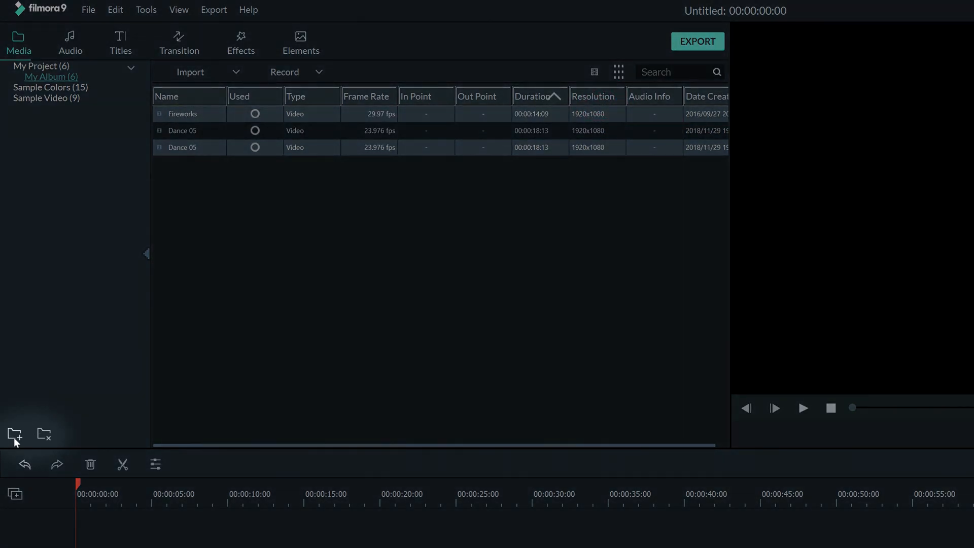
- Create two new folders named B-roll and best under My Project
click(14, 434)
text(B-)
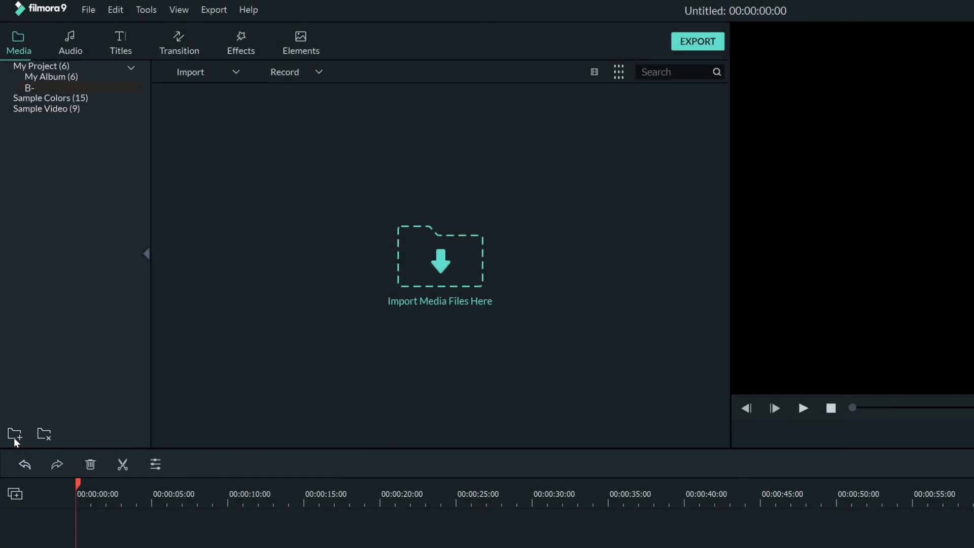
text(roll (0)
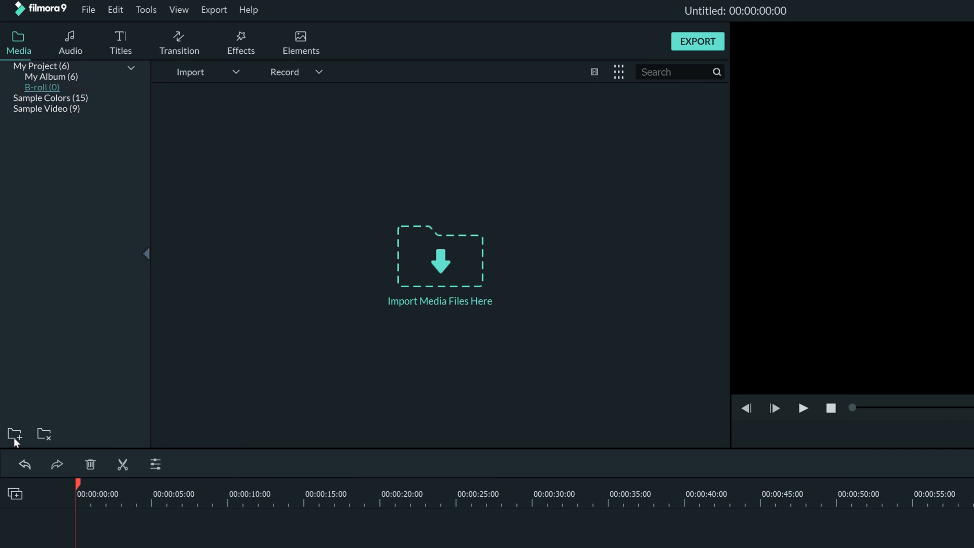
click(14, 434)
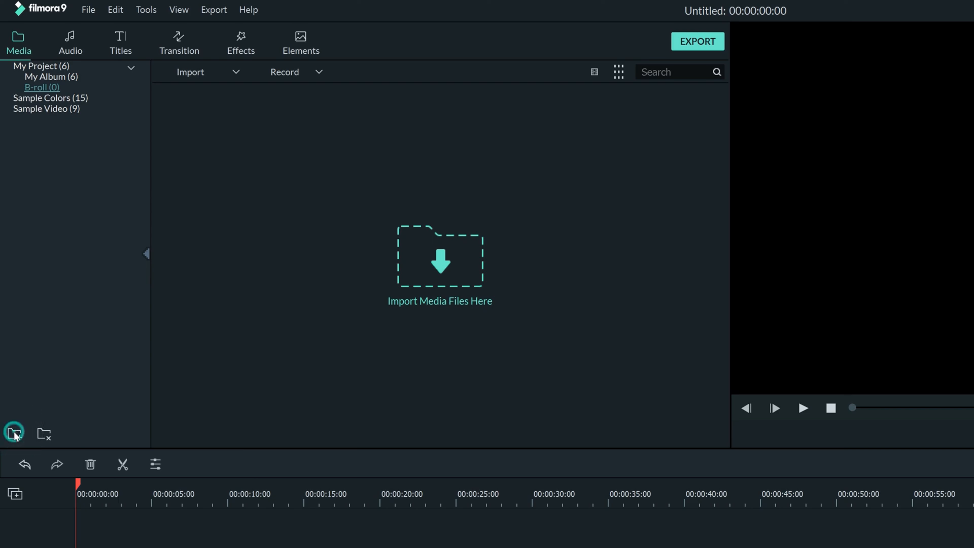
text(best (0)
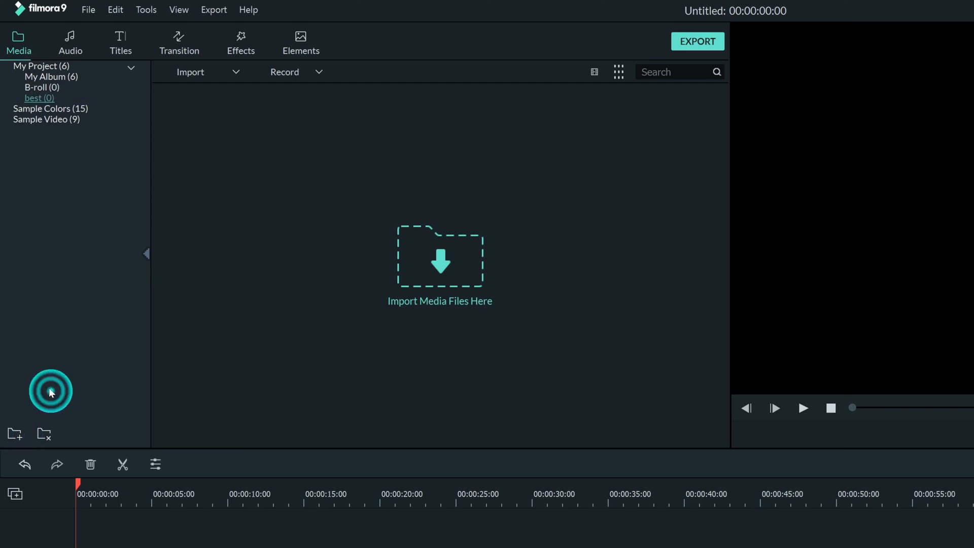
click(50, 108)
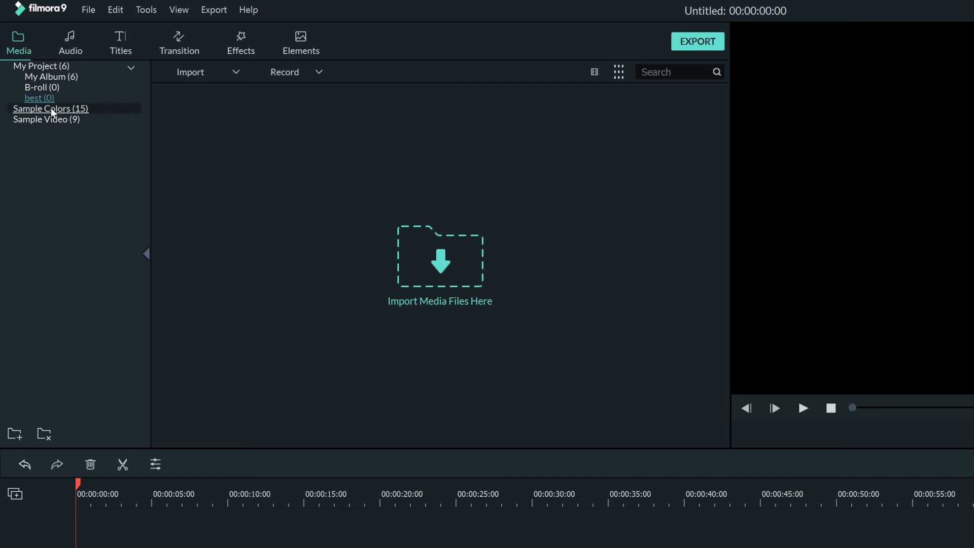
right_click(35, 87)
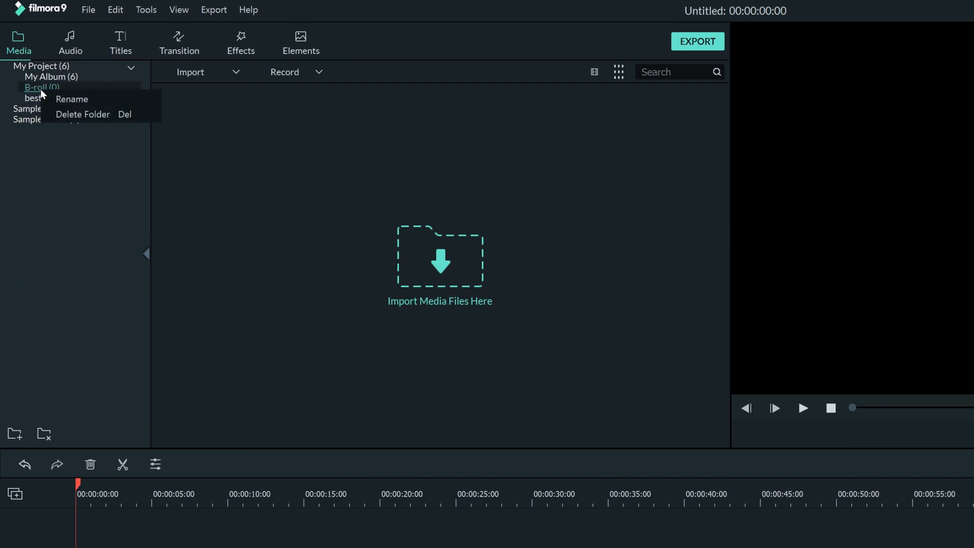